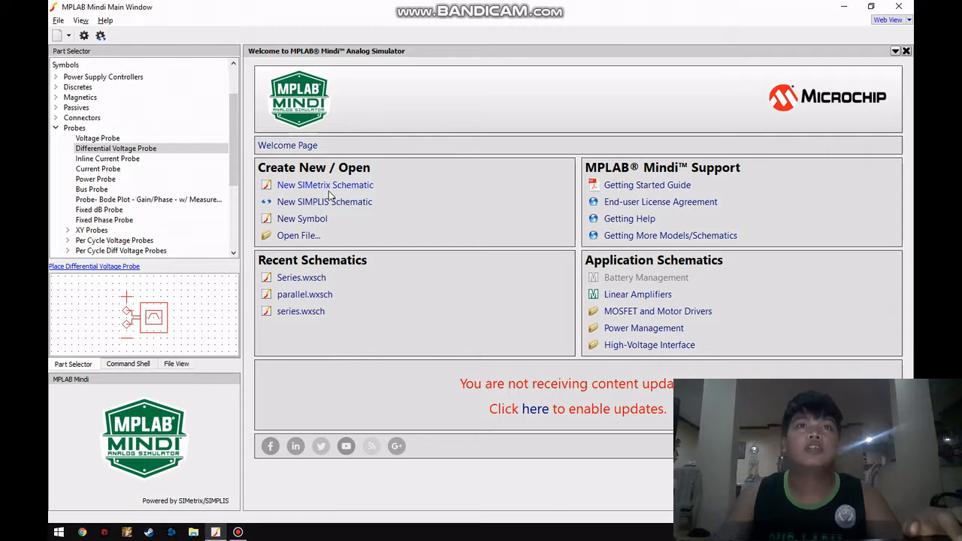
Start a new SIMetrix schematic and place resistors on it
{"action": "left_click", "coordinate": [325, 185]}
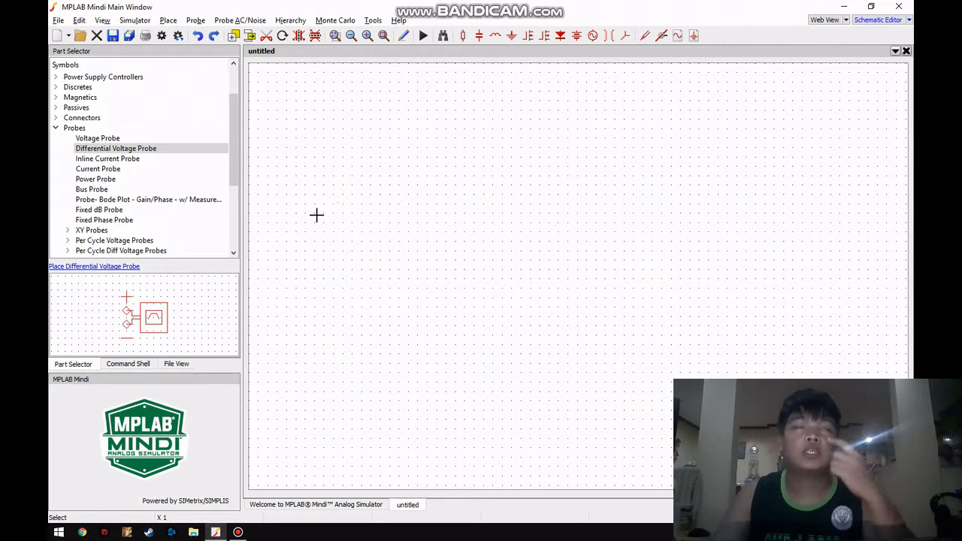
{"action": "mouse_move", "coordinate": [291, 219]}
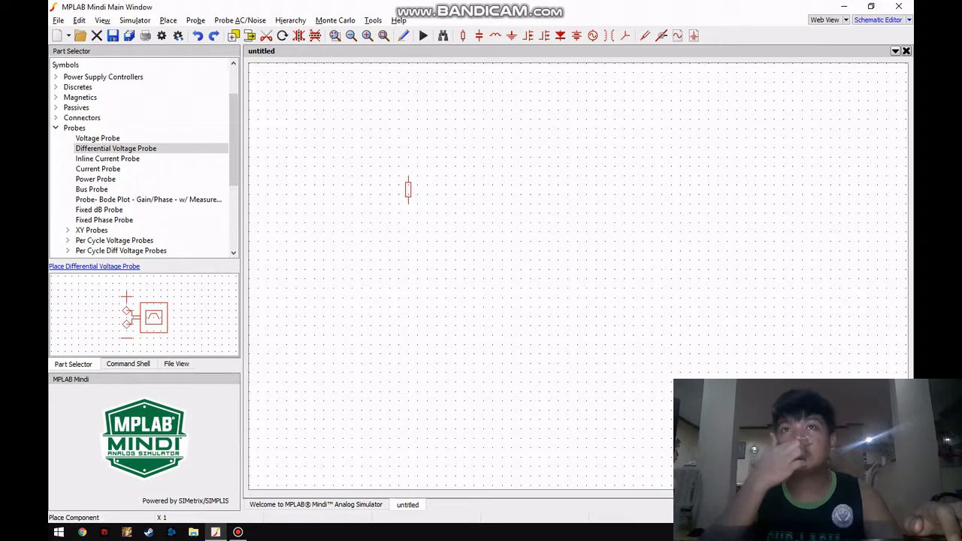
{"action": "left_click", "coordinate": [447, 172]}
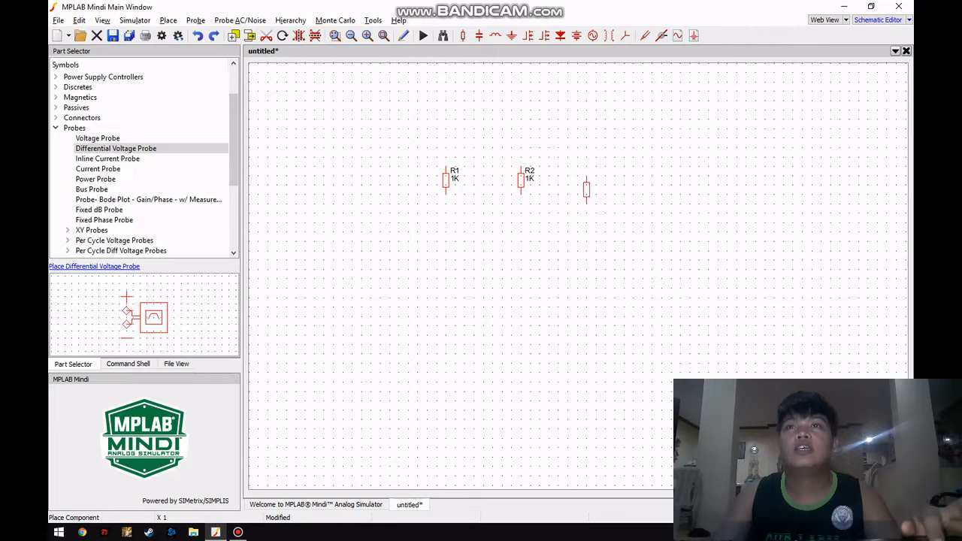
{"action": "left_click", "coordinate": [587, 178]}
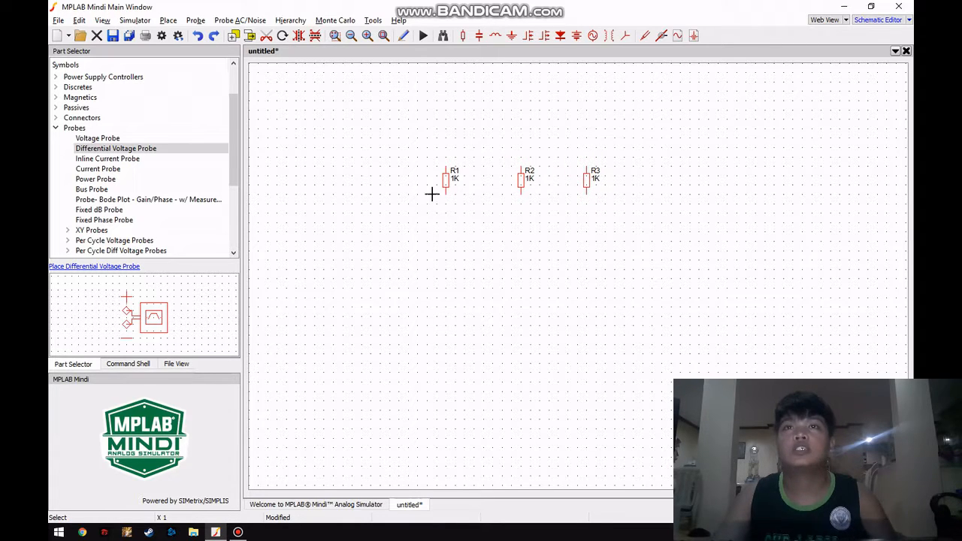
Set resistor values to 100, 100 and 150 ohms, with a 5 V source V1
{"action": "double_click", "coordinate": [454, 178]}
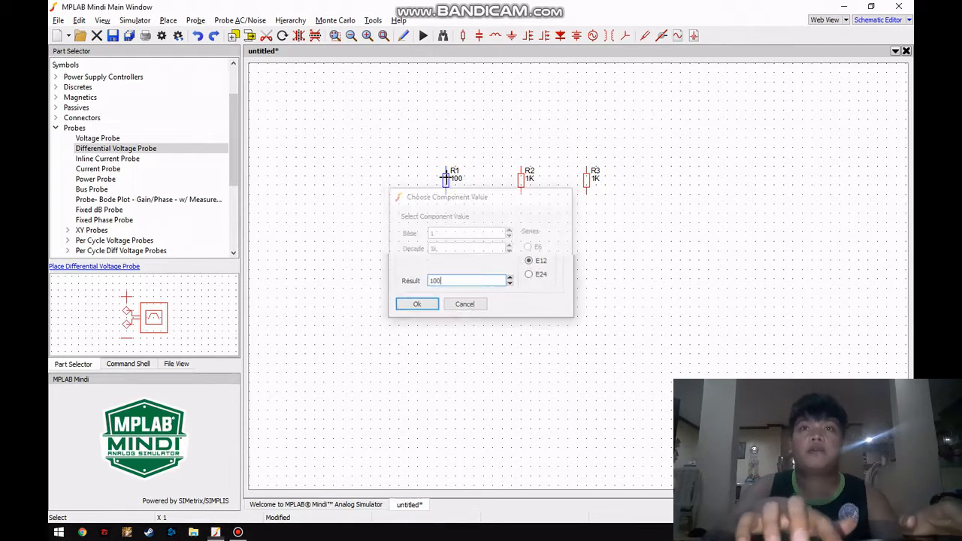
{"action": "left_click", "coordinate": [416, 304]}
{"action": "type", "text": "150"}
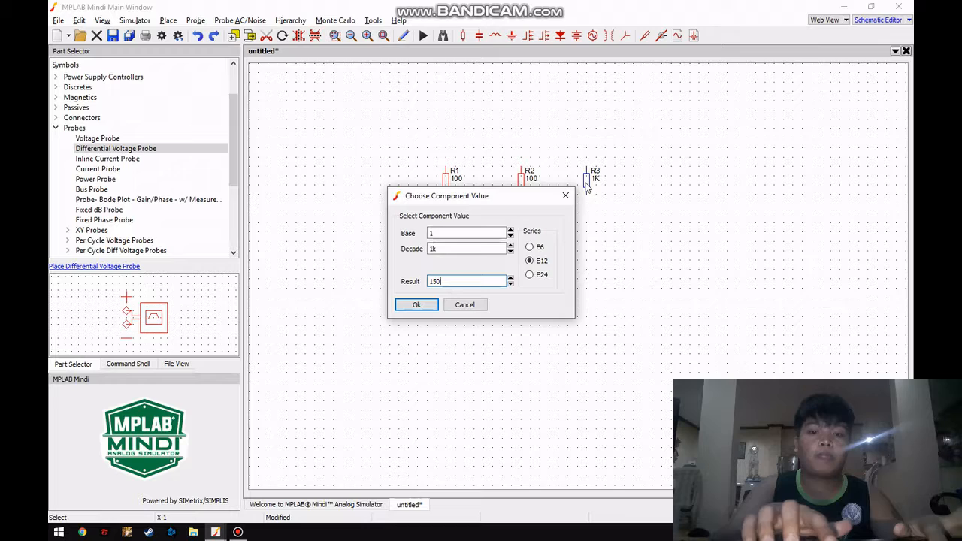
{"action": "left_click", "coordinate": [416, 304]}
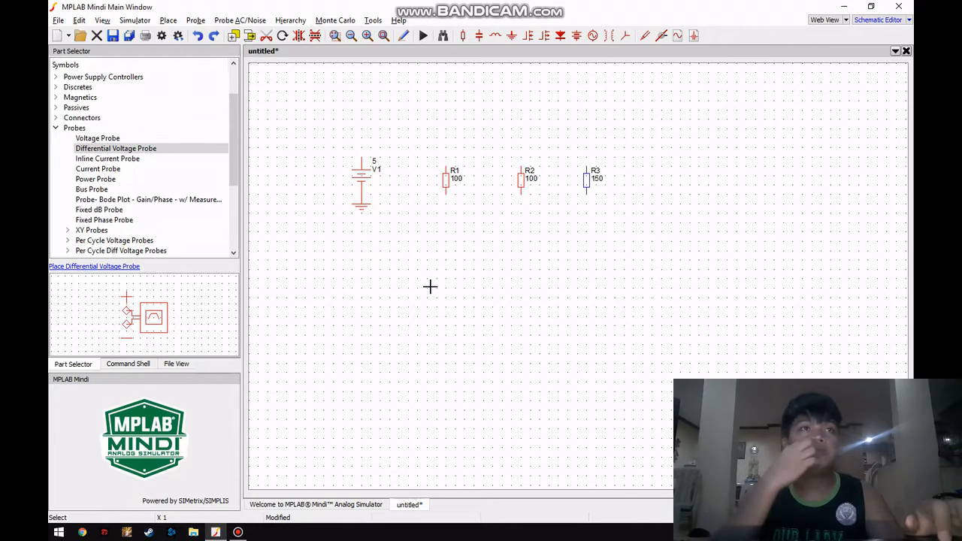
Place voltage probe Probe1-NODE and vertical current probes IPROBE1–3 above R1, R2, R3
{"action": "left_click", "coordinate": [116, 149]}
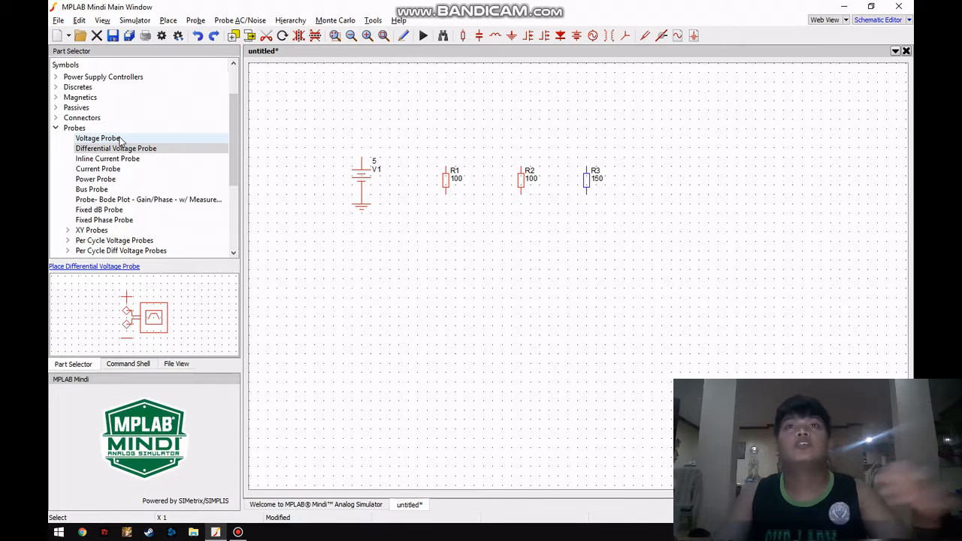
{"action": "left_click", "coordinate": [97, 138]}
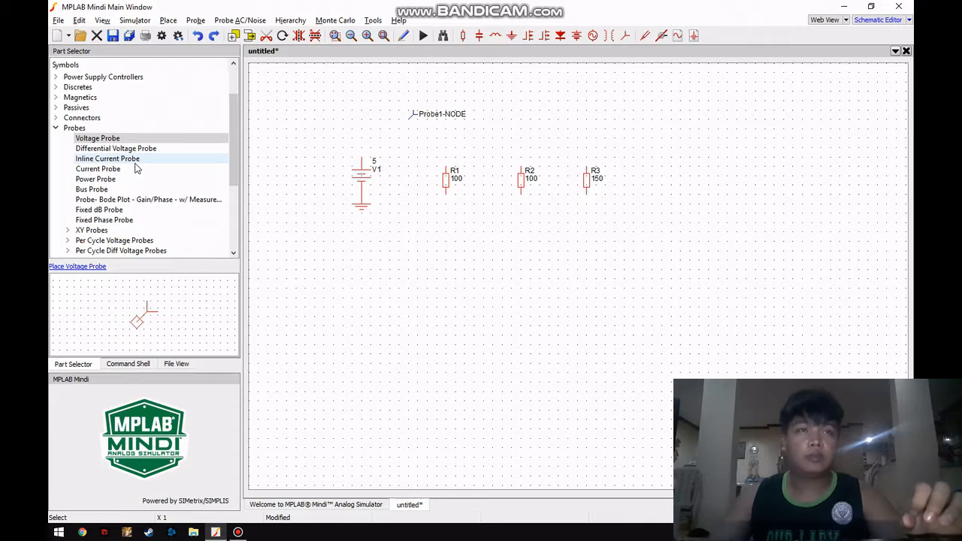
{"action": "left_click", "coordinate": [108, 159]}
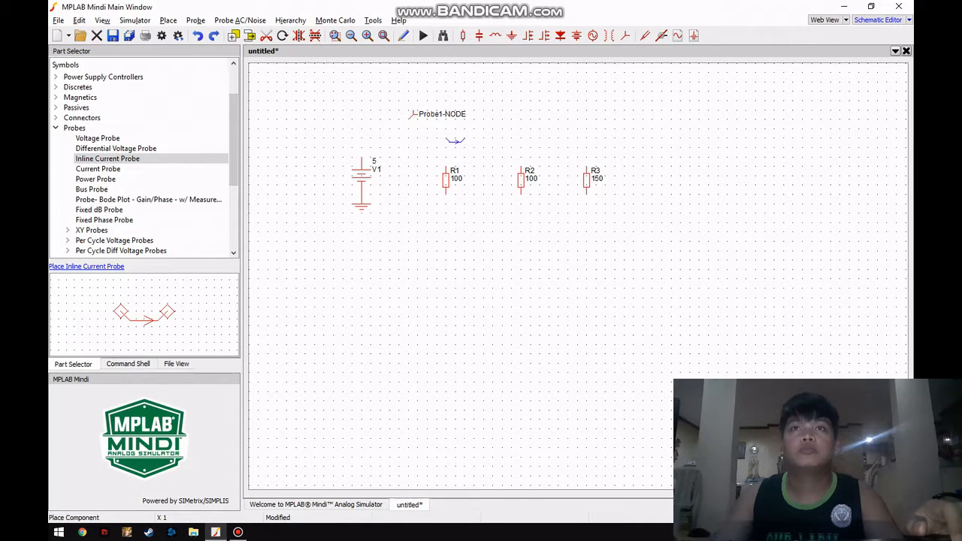
{"action": "left_click", "coordinate": [107, 159]}
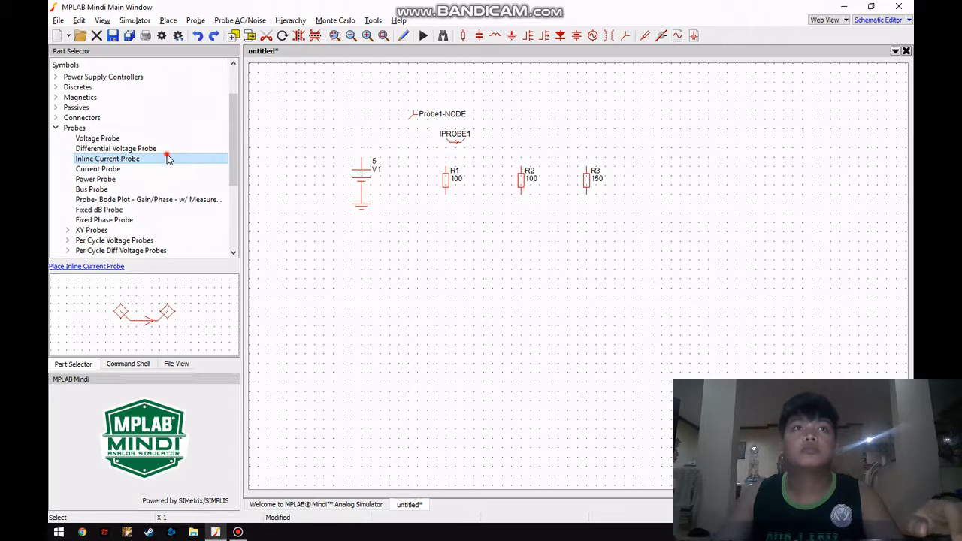
{"action": "left_click", "coordinate": [526, 139]}
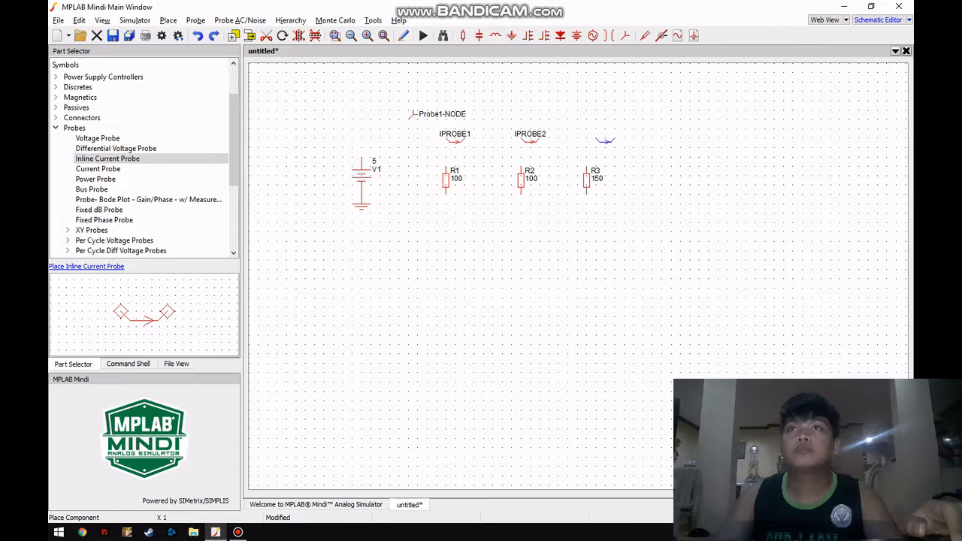
{"action": "left_click", "coordinate": [605, 137]}
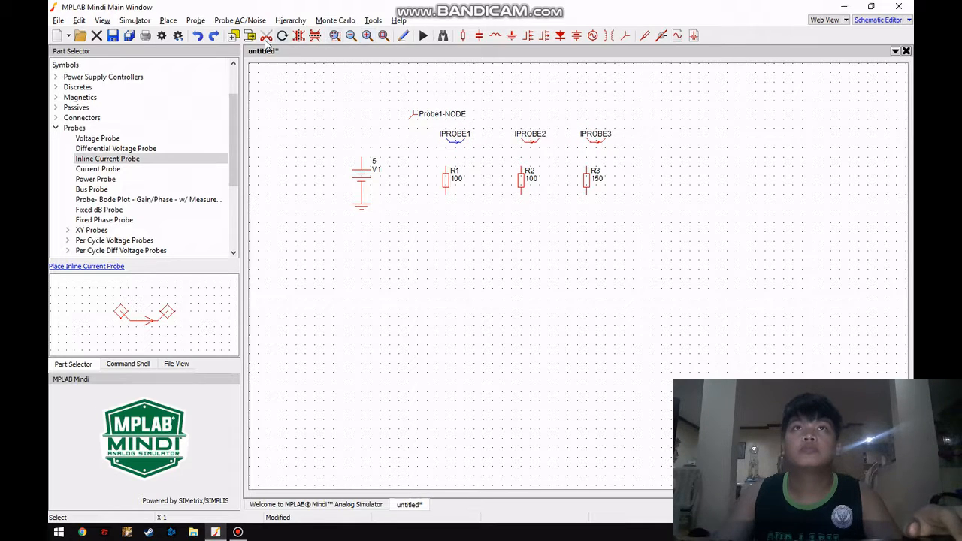
{"action": "left_click_drag", "start_coordinate": [451, 141], "coordinate": [533, 141]}
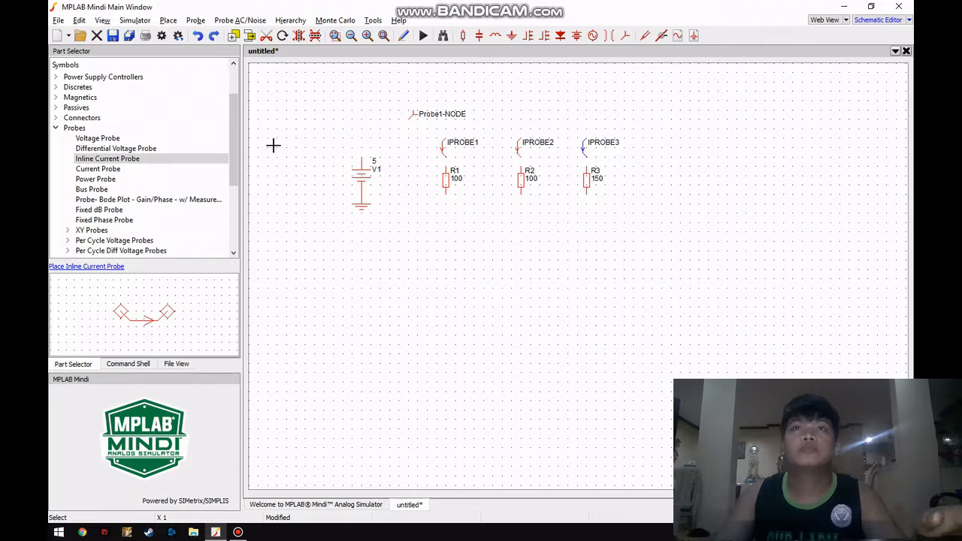
{"action": "left_click", "coordinate": [107, 158]}
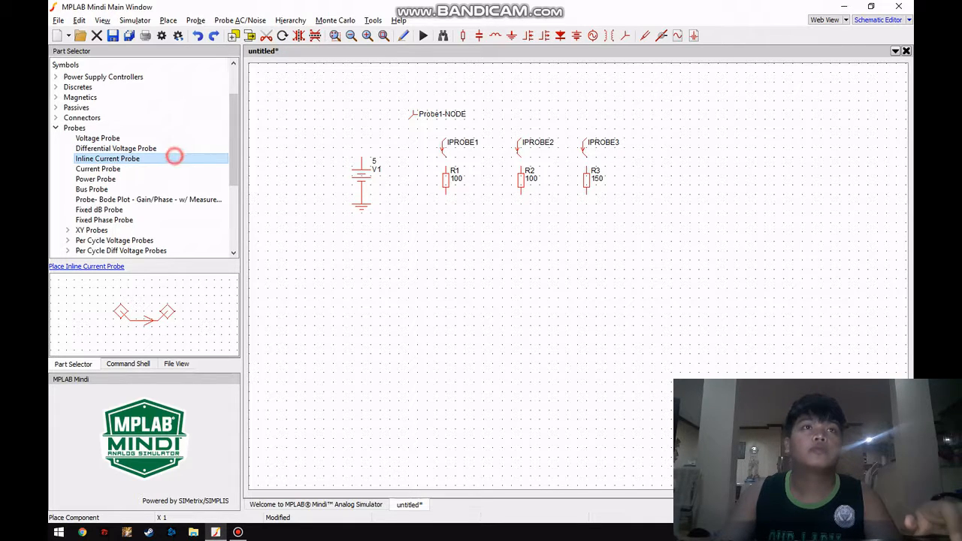
Add current probe IPROBE4 beside V1 and wire source and resistors in parallel
{"action": "left_click", "coordinate": [376, 139]}
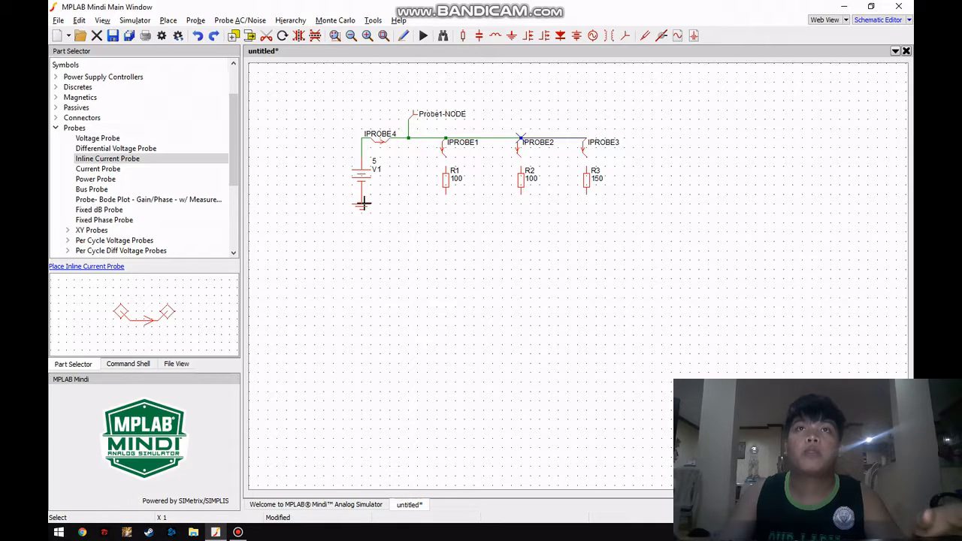
{"action": "left_click_drag", "start_coordinate": [363, 197], "coordinate": [522, 198]}
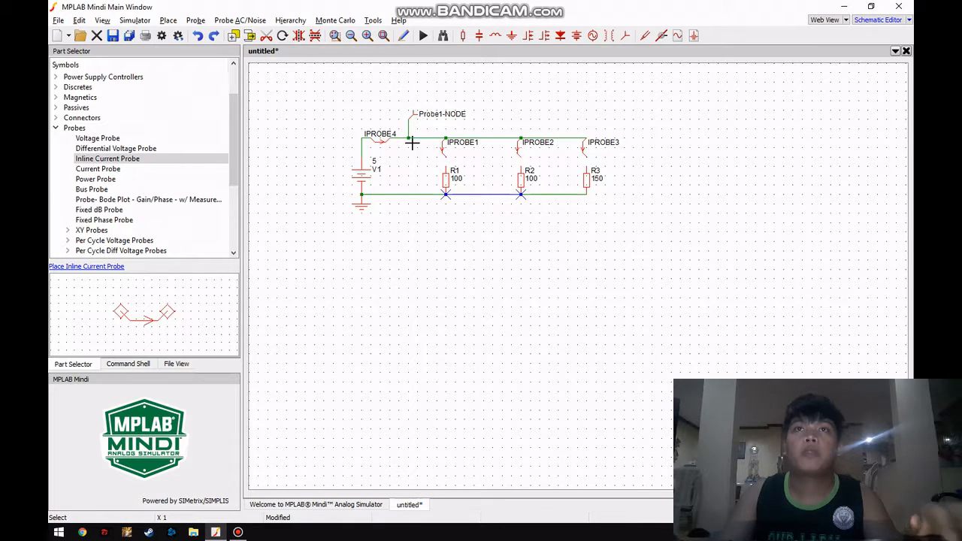
Relabel the current probes IT at the source and I1, I2, I3 at the resistors
{"action": "double_click", "coordinate": [411, 143]}
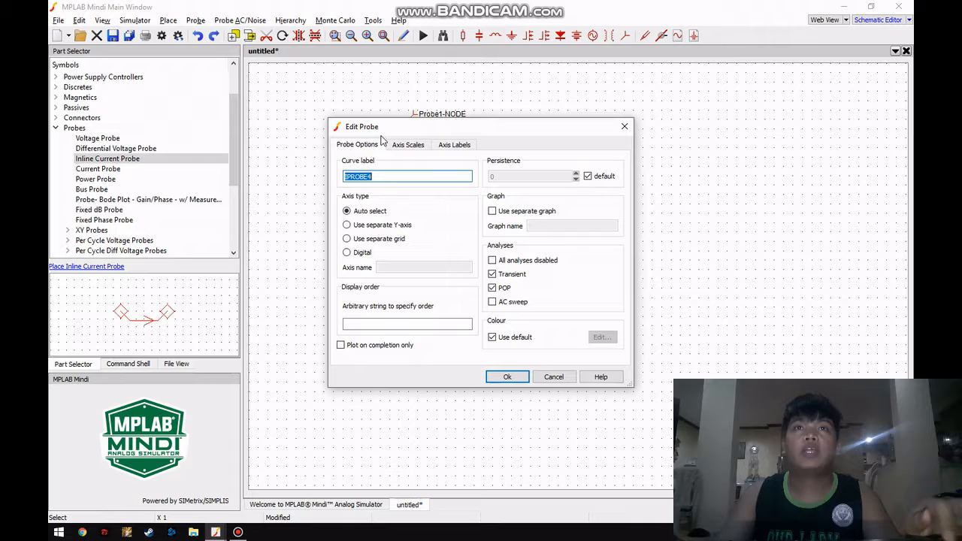
{"action": "mouse_move", "coordinate": [363, 199]}
{"action": "type", "text": "IT"}
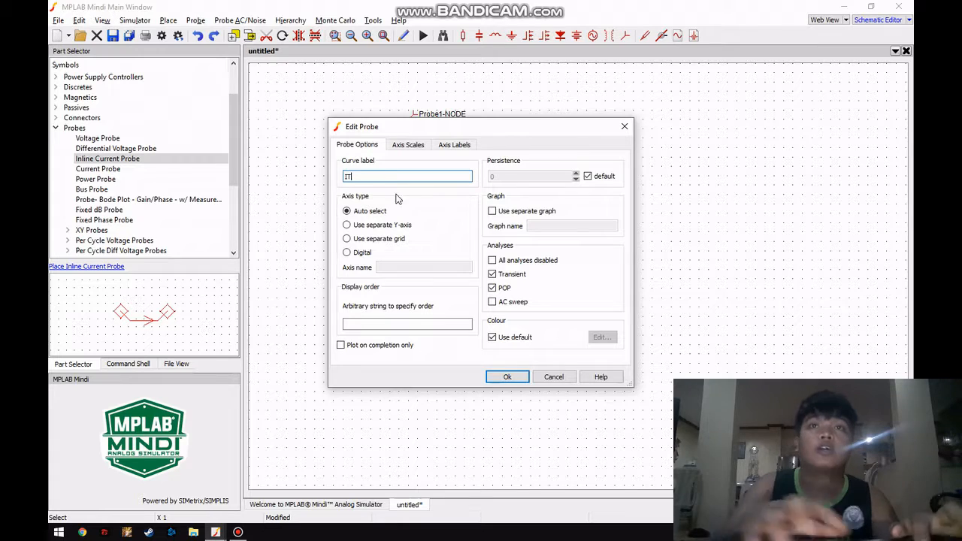
{"action": "left_click", "coordinate": [507, 376]}
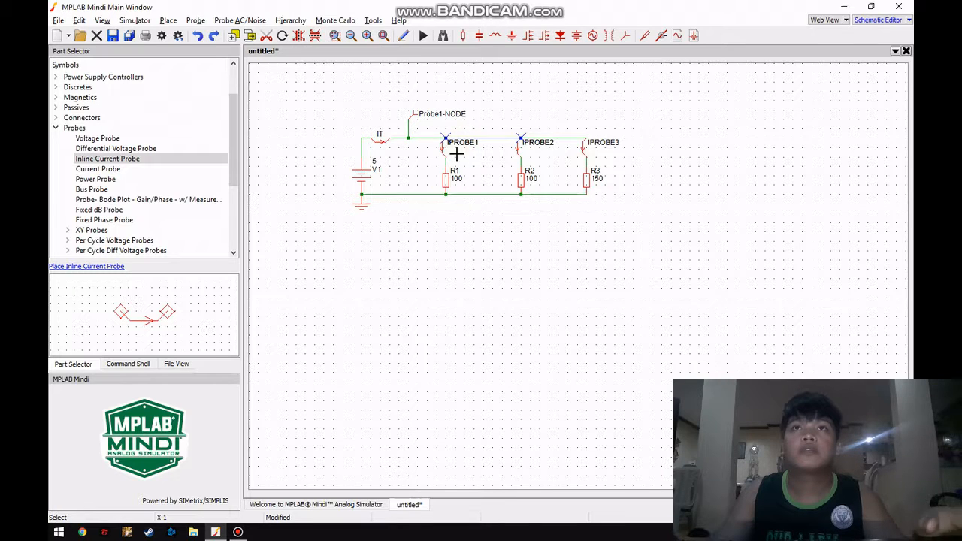
{"action": "double_click", "coordinate": [462, 142]}
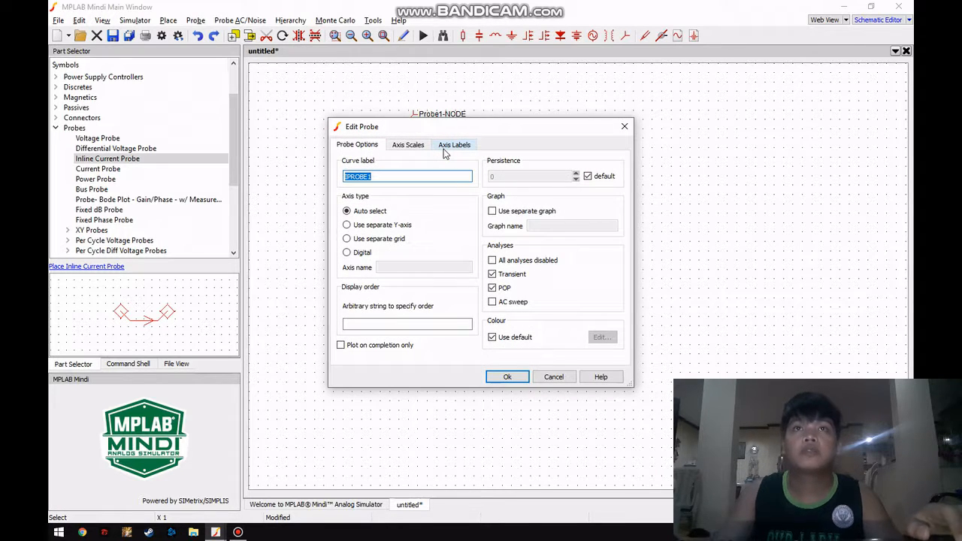
{"action": "left_click", "coordinate": [507, 376]}
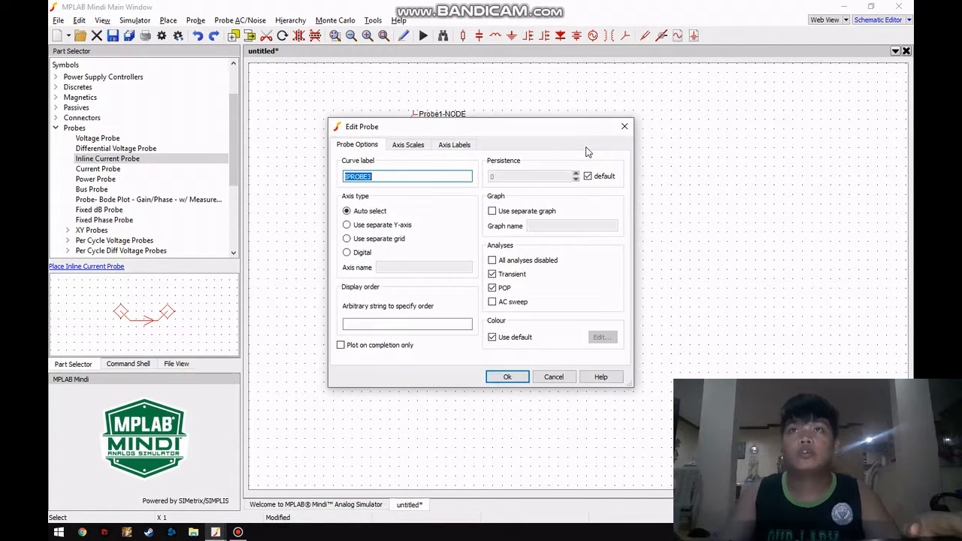
{"action": "left_click", "coordinate": [507, 376]}
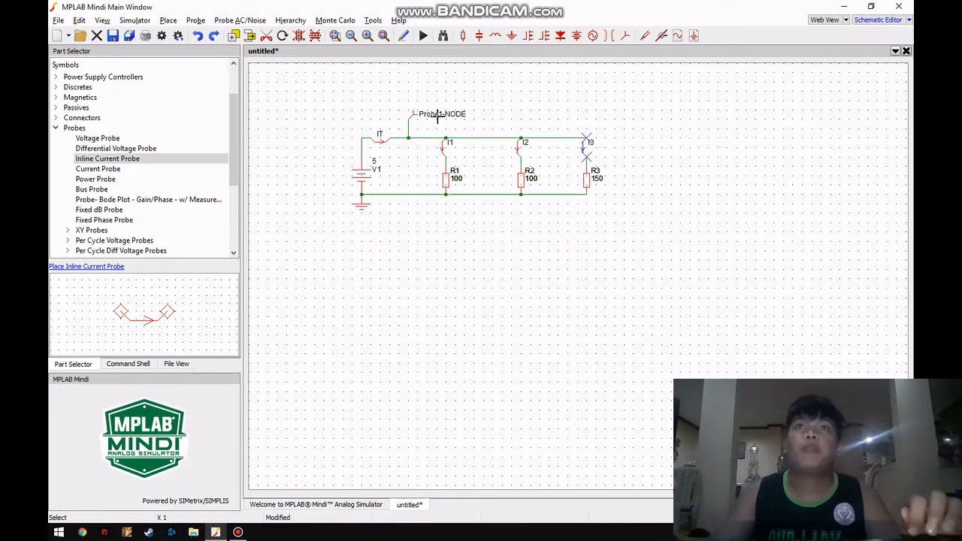
Label the node voltage probe VT
{"action": "left_click", "coordinate": [421, 117]}
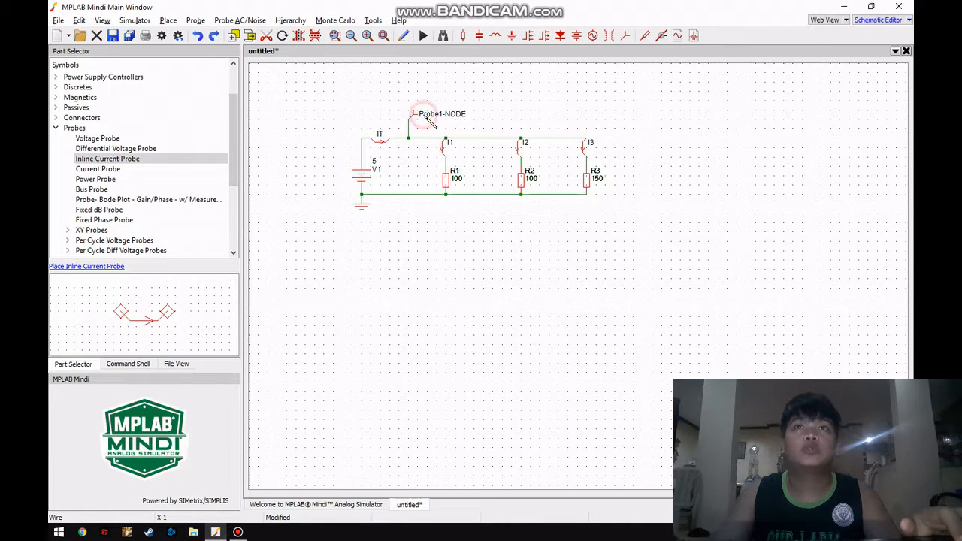
{"action": "double_click", "coordinate": [425, 113]}
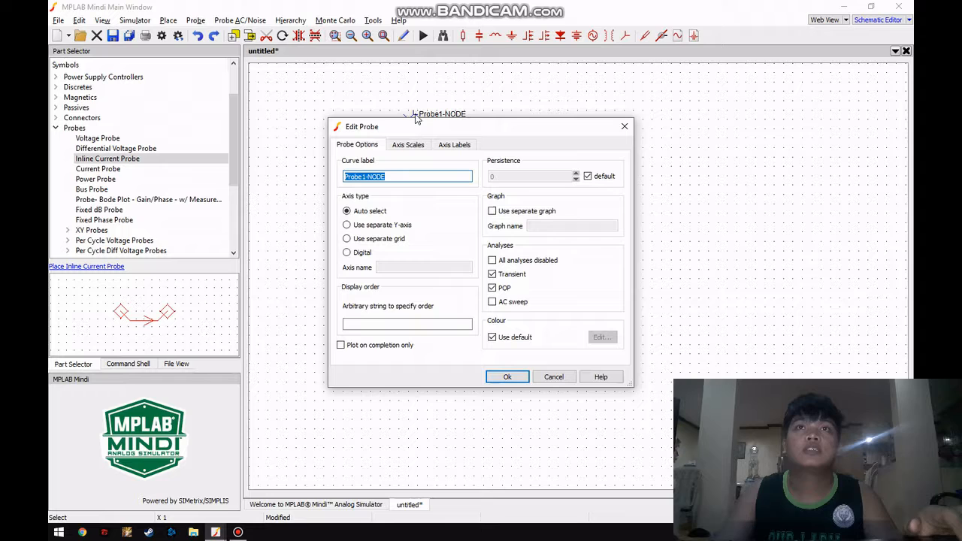
{"action": "type", "text": "VT"}
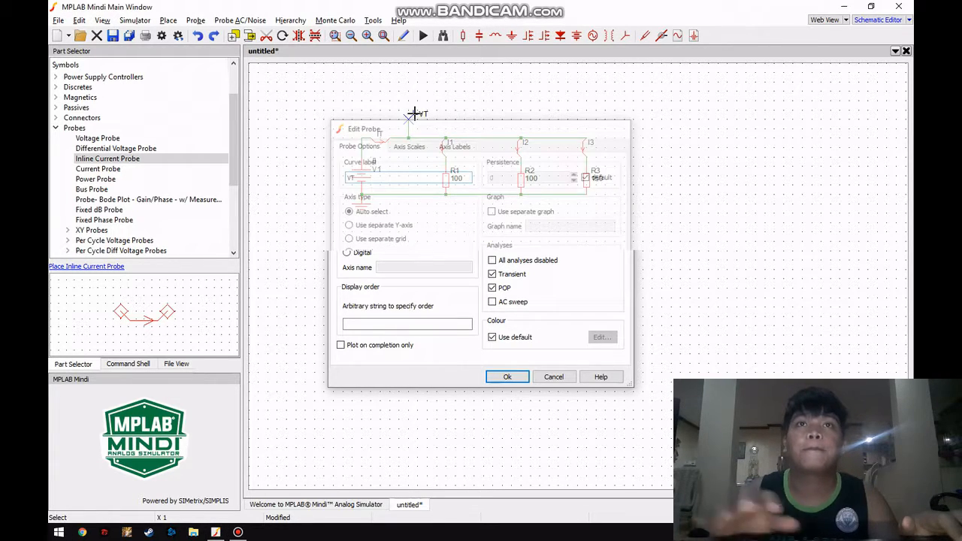
{"action": "left_click", "coordinate": [506, 376]}
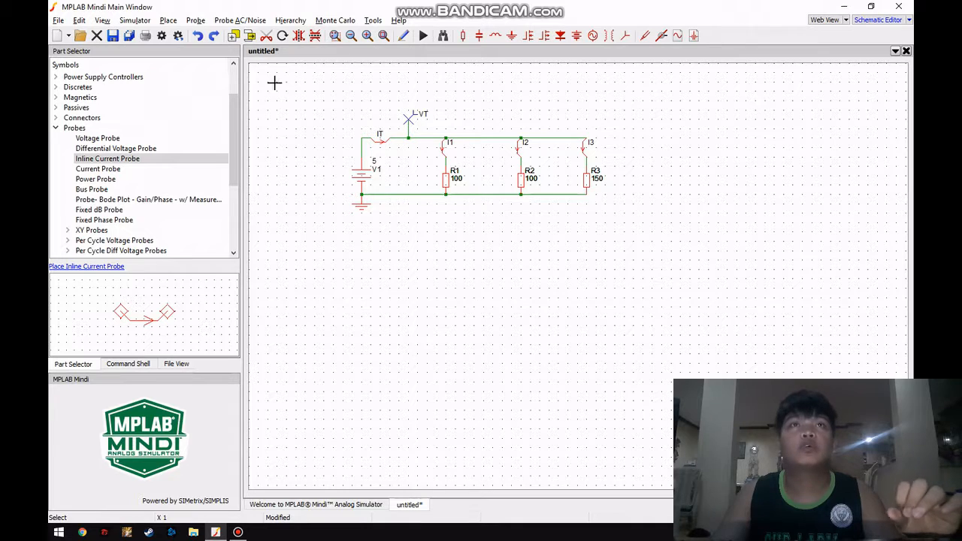
Enable transient analysis in Simulator > Choose Analysis
{"action": "left_click", "coordinate": [135, 20]}
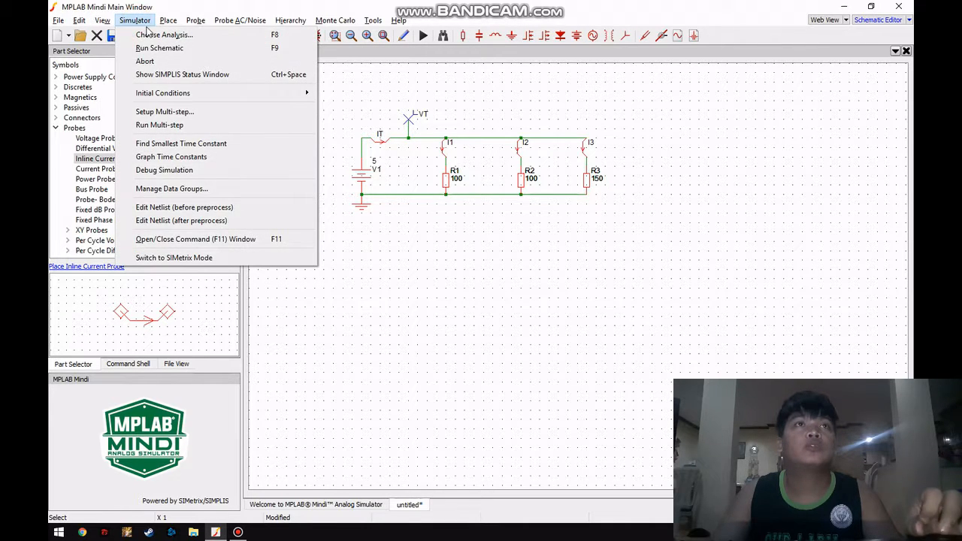
{"action": "left_click", "coordinate": [163, 34]}
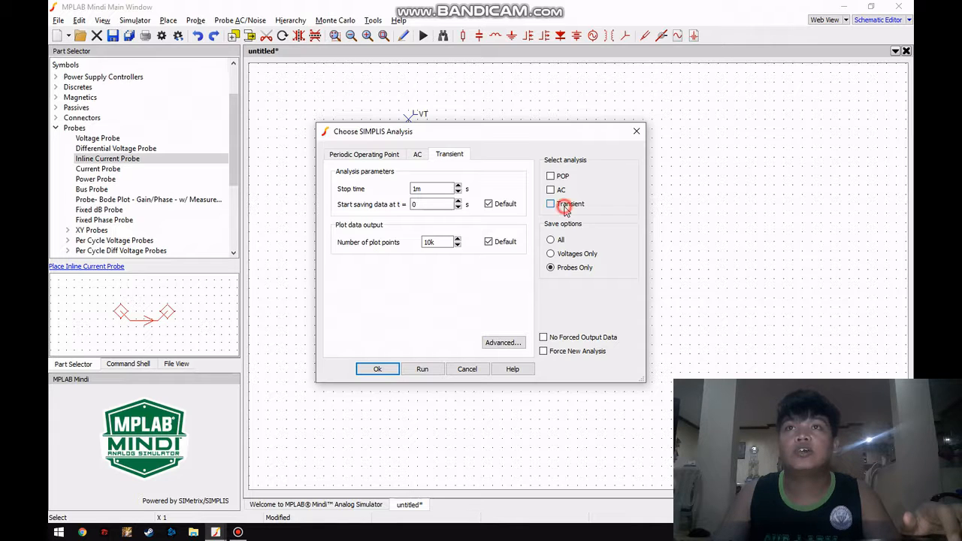
{"action": "left_click", "coordinate": [377, 369]}
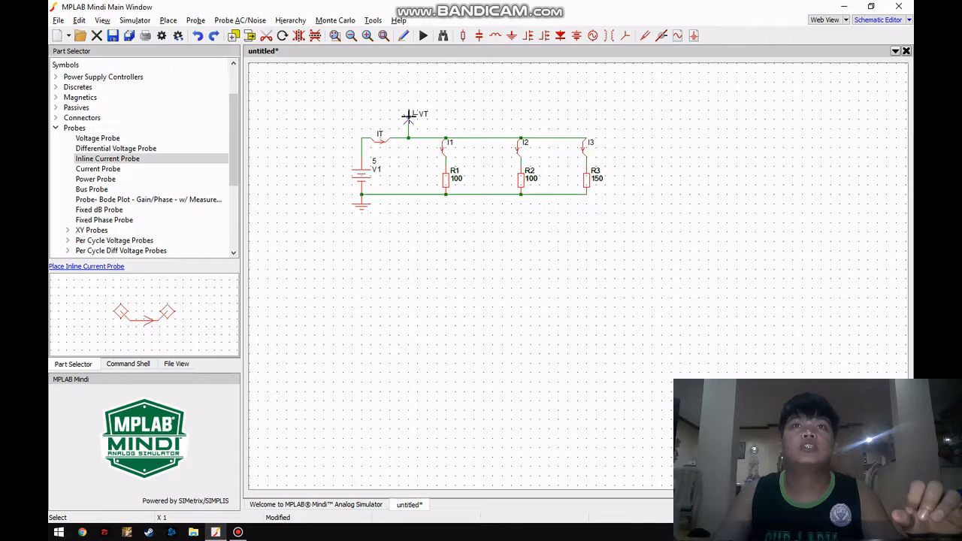
Set the VT probe to use a separate grid
{"action": "double_click", "coordinate": [408, 115]}
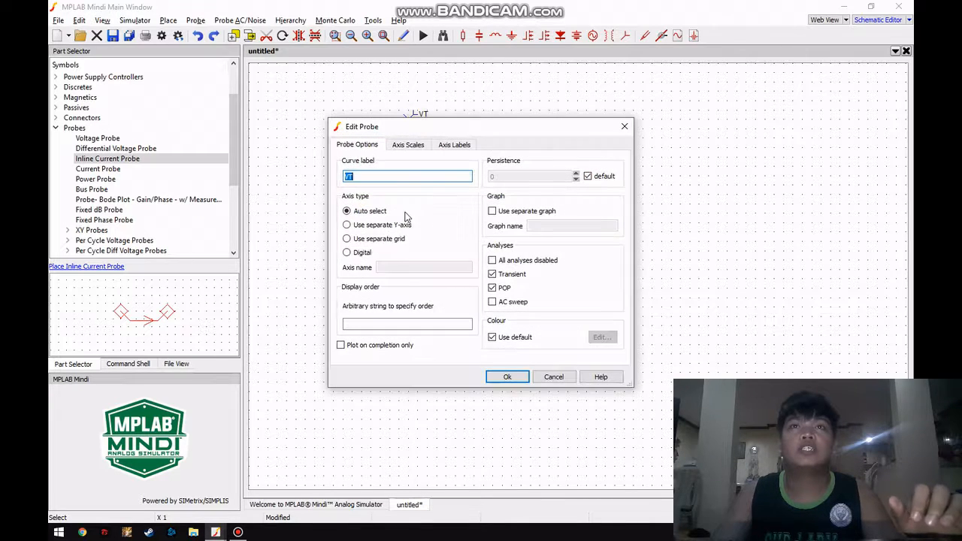
{"action": "left_click", "coordinate": [347, 239]}
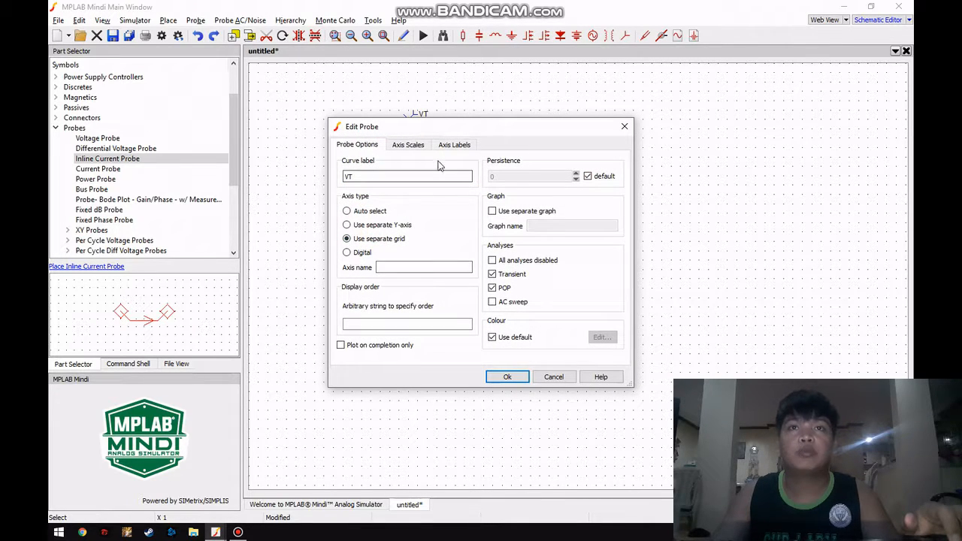
{"action": "left_click", "coordinate": [507, 377]}
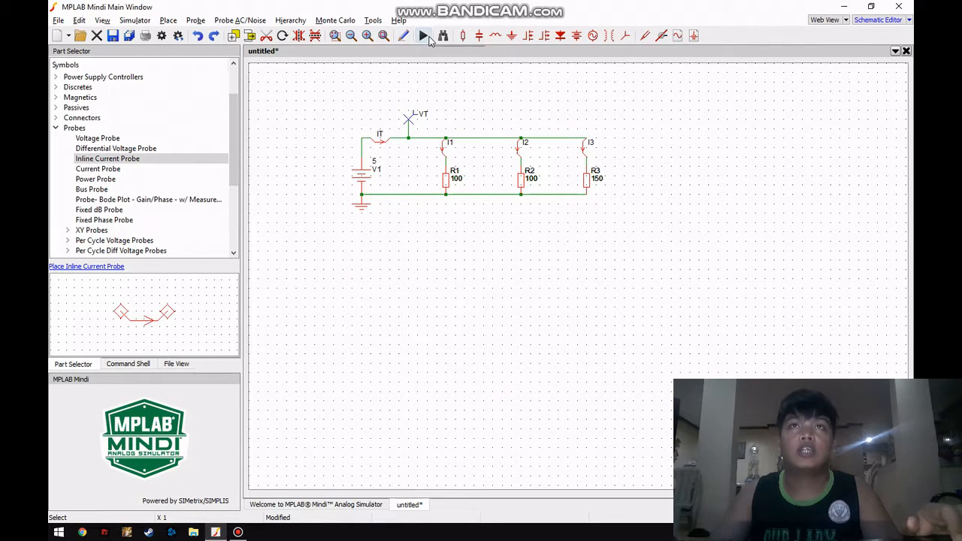
Run the simulation and measure RMS of the curves: VT 5 V, IT 133.3 mA, I1/I2 50 mA
{"action": "left_click", "coordinate": [423, 36]}
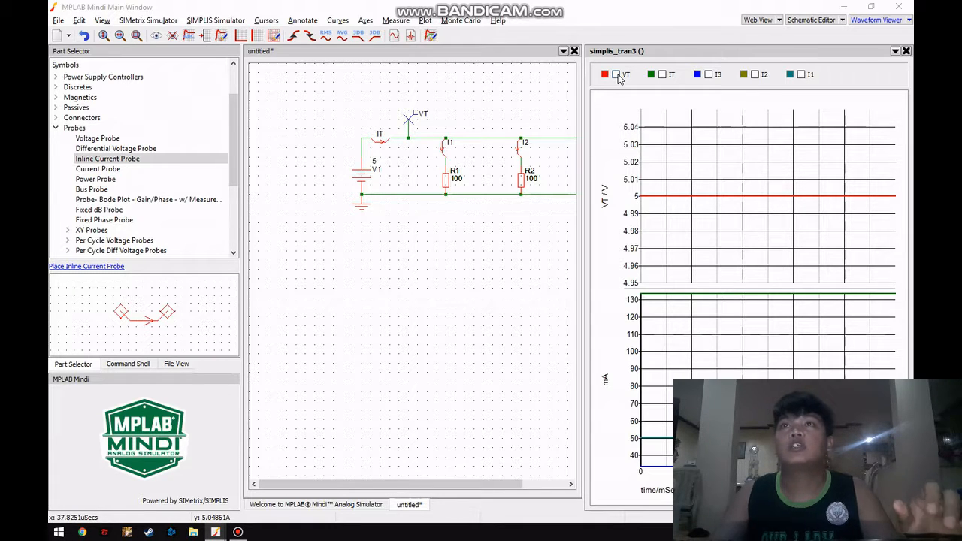
{"action": "left_click", "coordinate": [662, 73]}
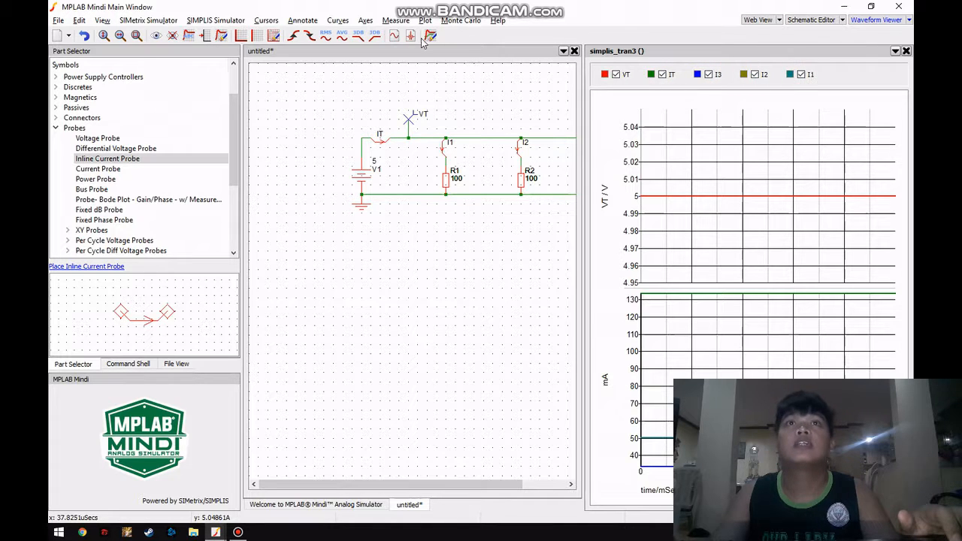
{"action": "left_click", "coordinate": [396, 20]}
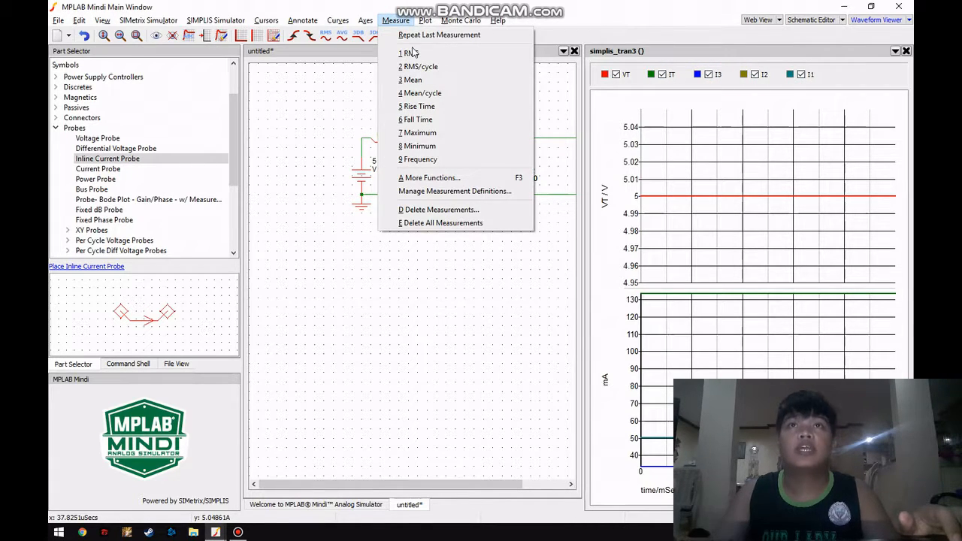
{"action": "left_click", "coordinate": [409, 53]}
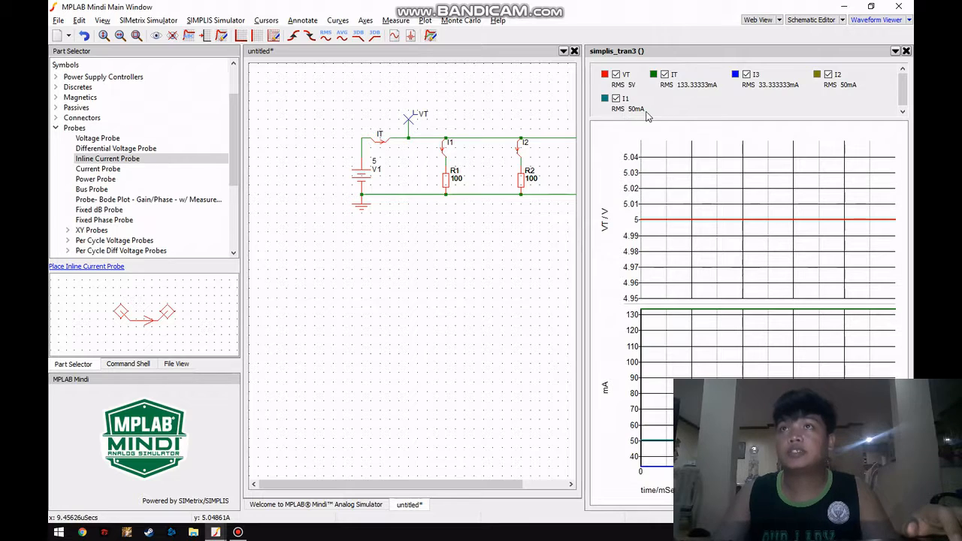
{"action": "mouse_move", "coordinate": [690, 136]}
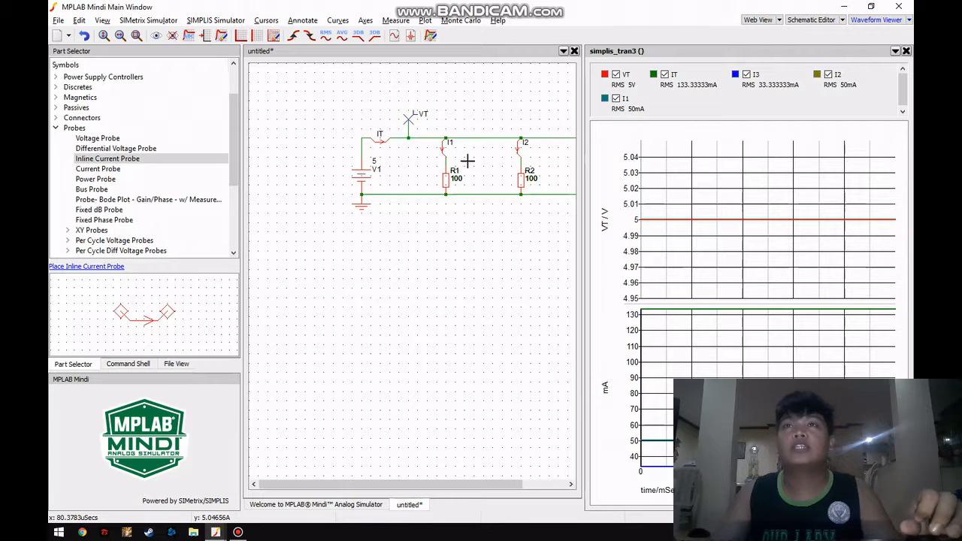
{"action": "mouse_move", "coordinate": [471, 192]}
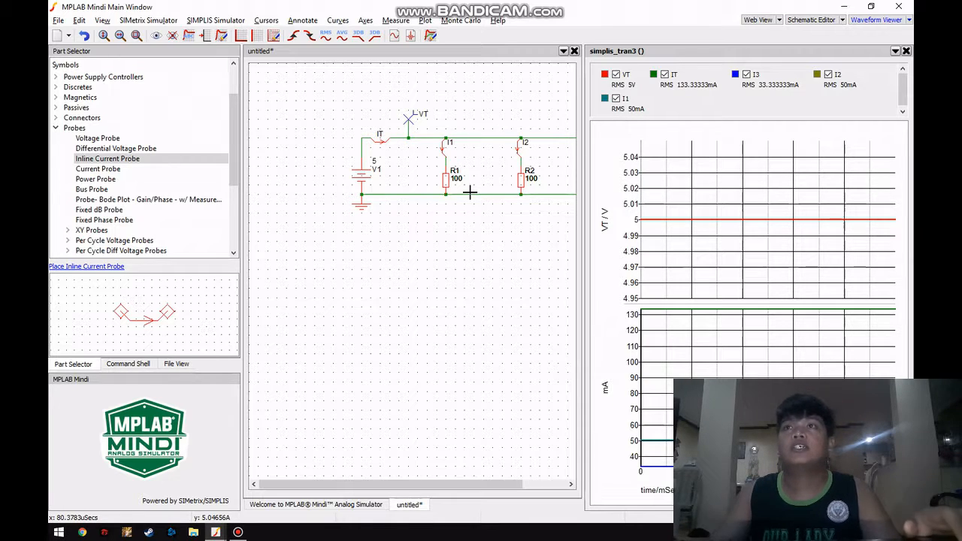